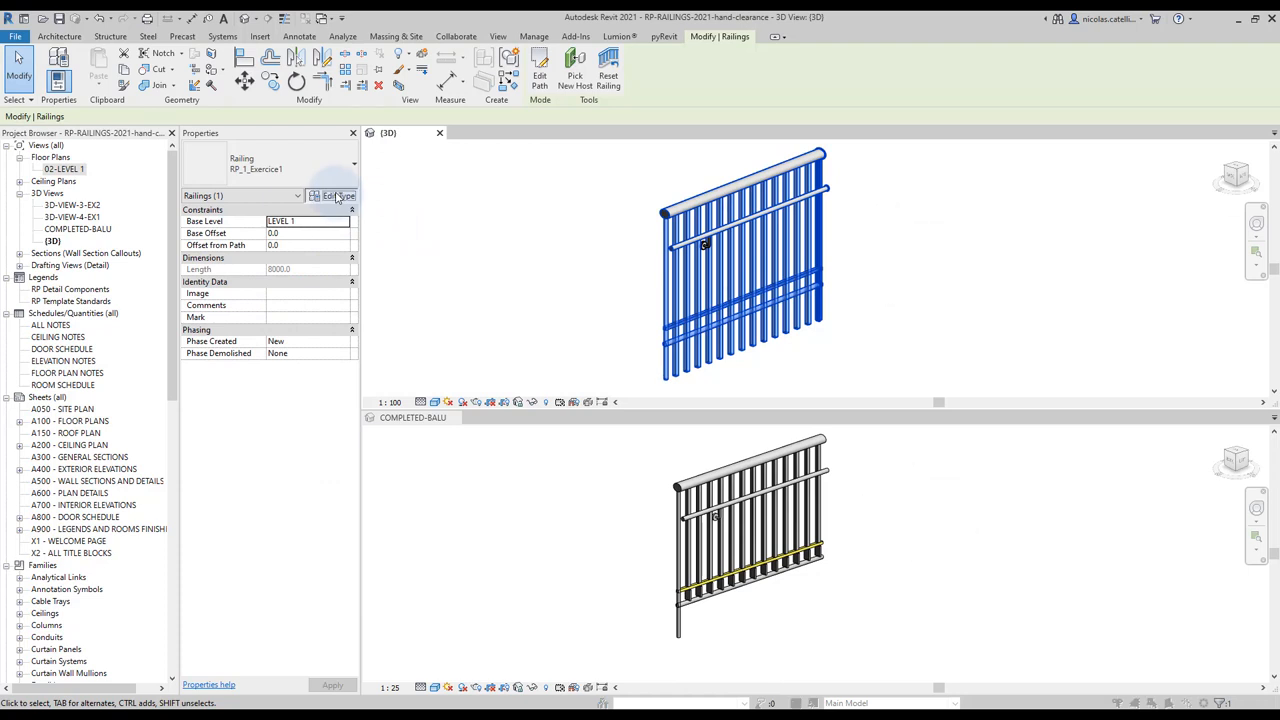
- Review the rail structure of RP_1_Exercice1, noting the circular and yellow square rail heights
{"action": "left_click", "coordinate": [337, 194]}
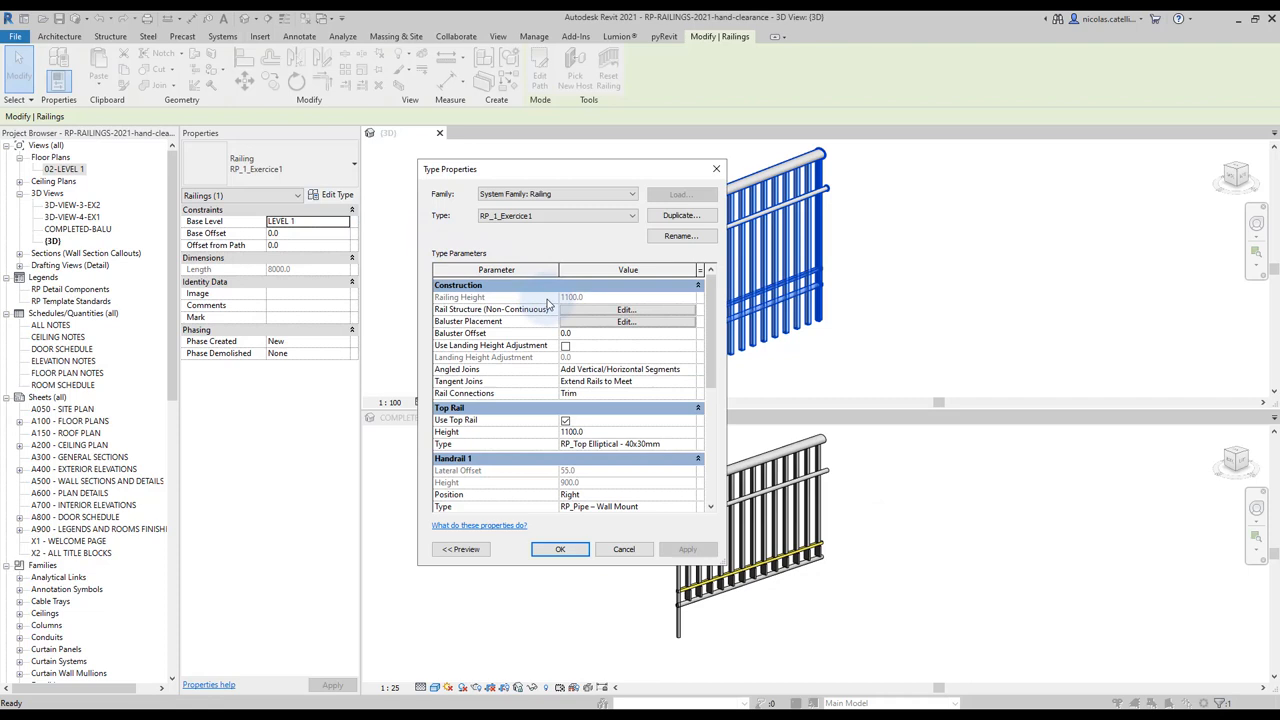
{"action": "left_click", "coordinate": [626, 309]}
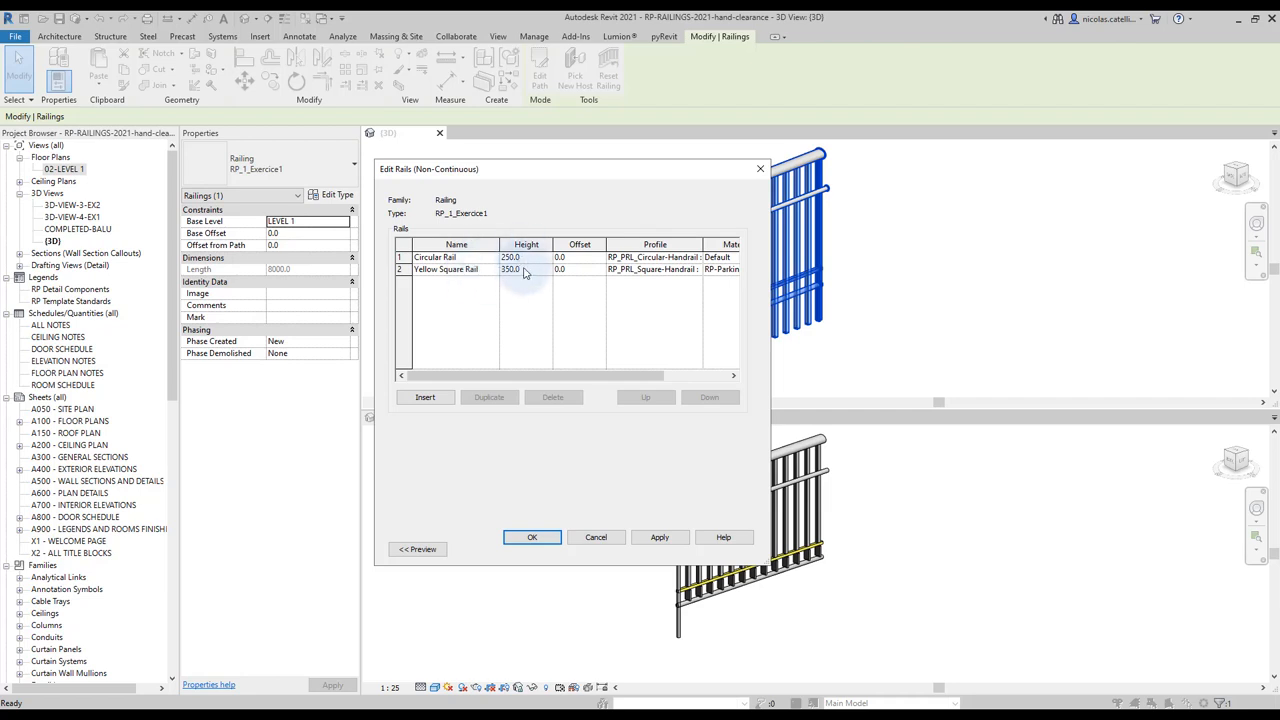
{"action": "left_click", "coordinate": [532, 537]}
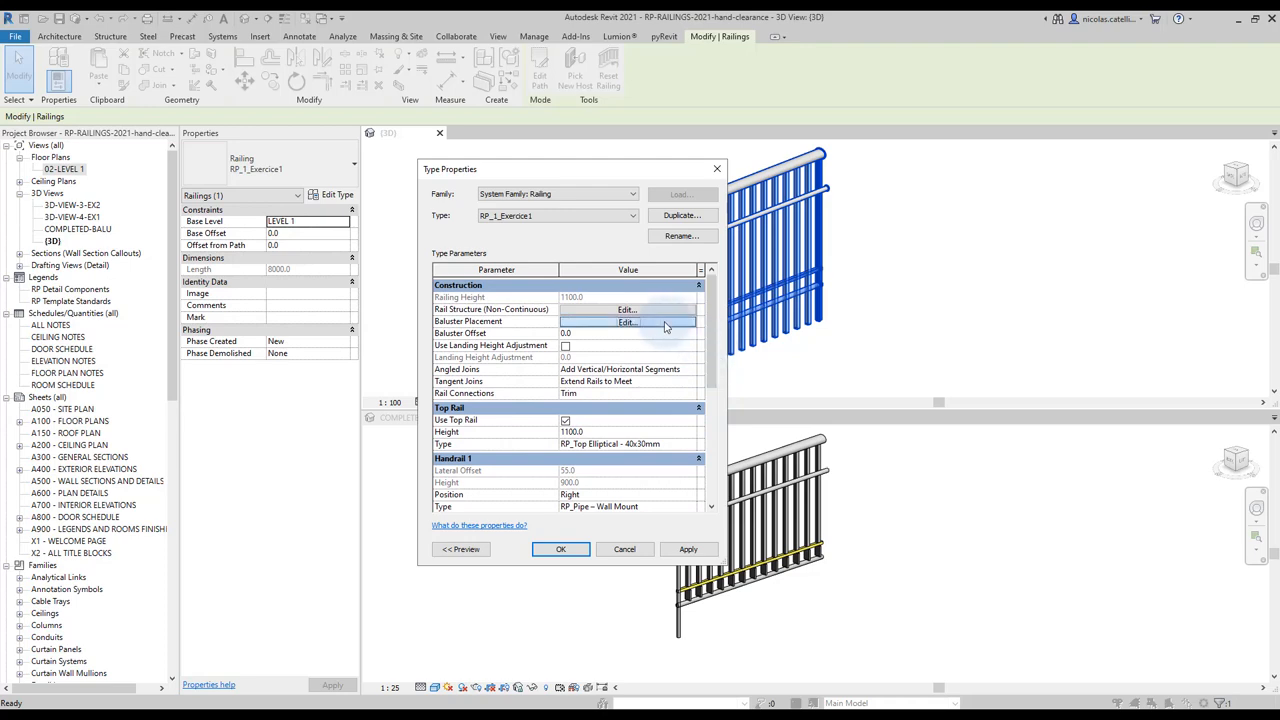
- Duplicate the Regular baluster row in Baluster Placement to get two square baluster rows
{"action": "left_click", "coordinate": [628, 321]}
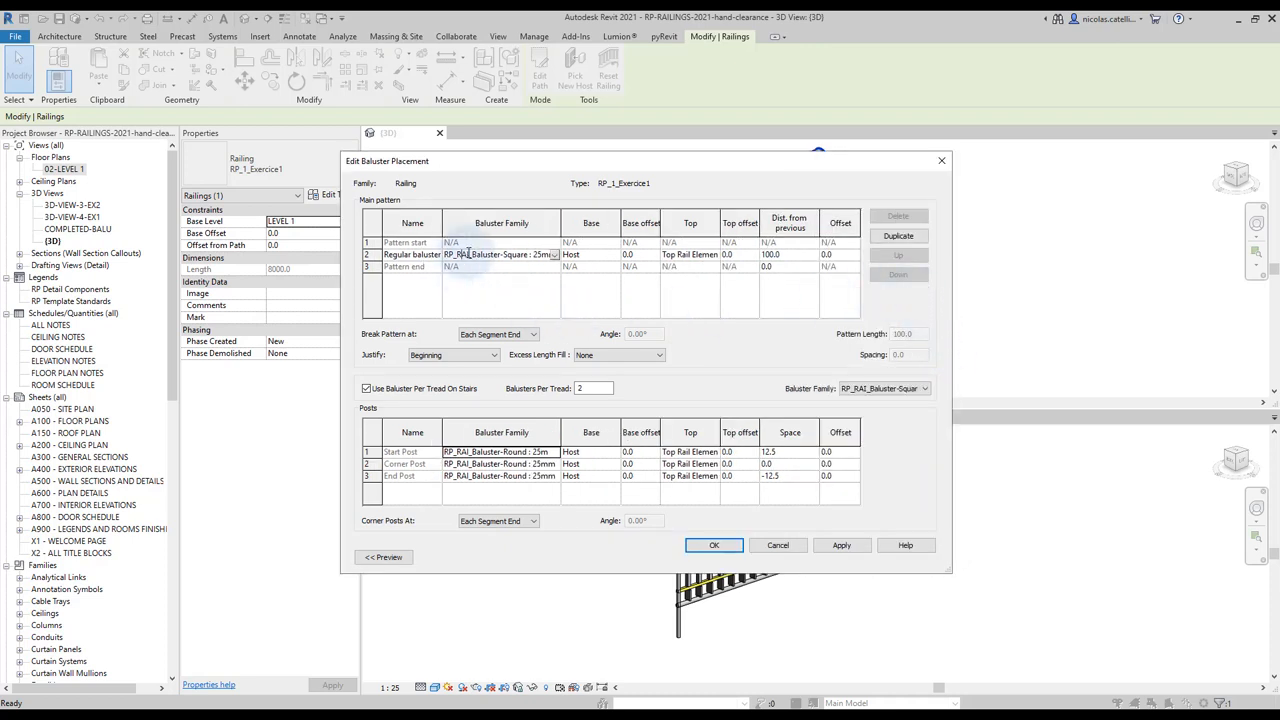
{"action": "left_click", "coordinate": [898, 236]}
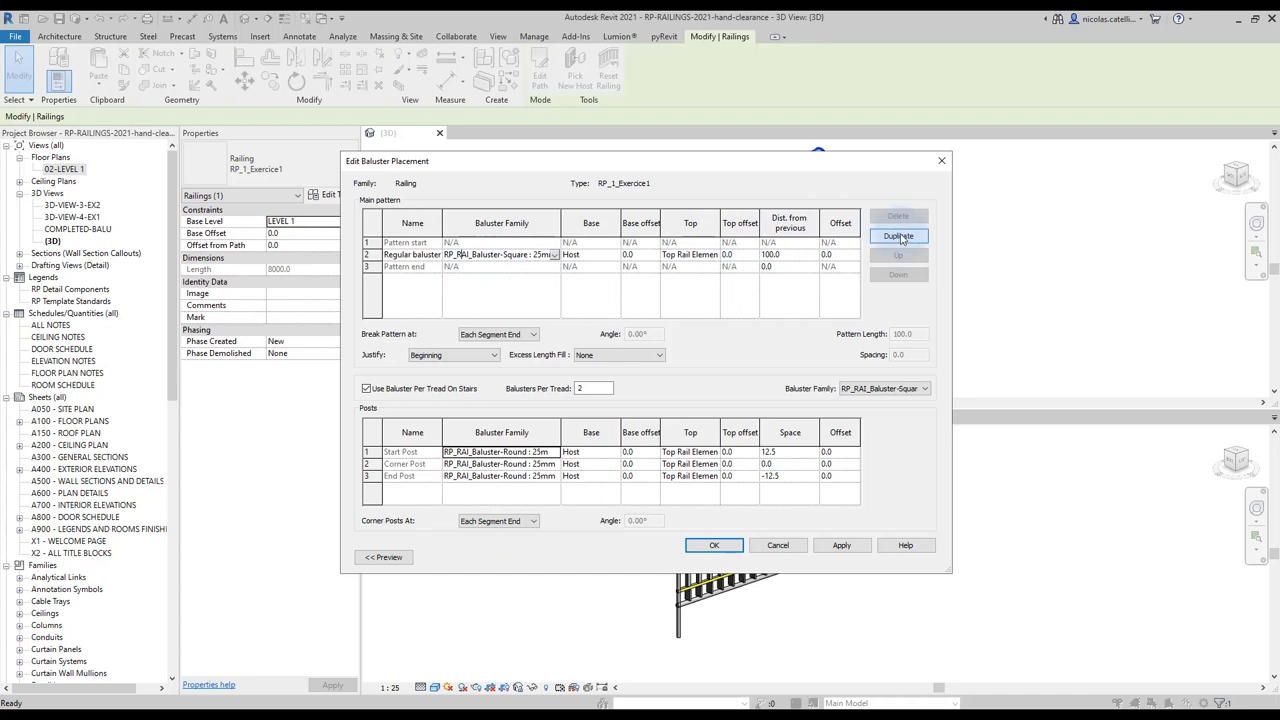
{"action": "left_click", "coordinate": [898, 235]}
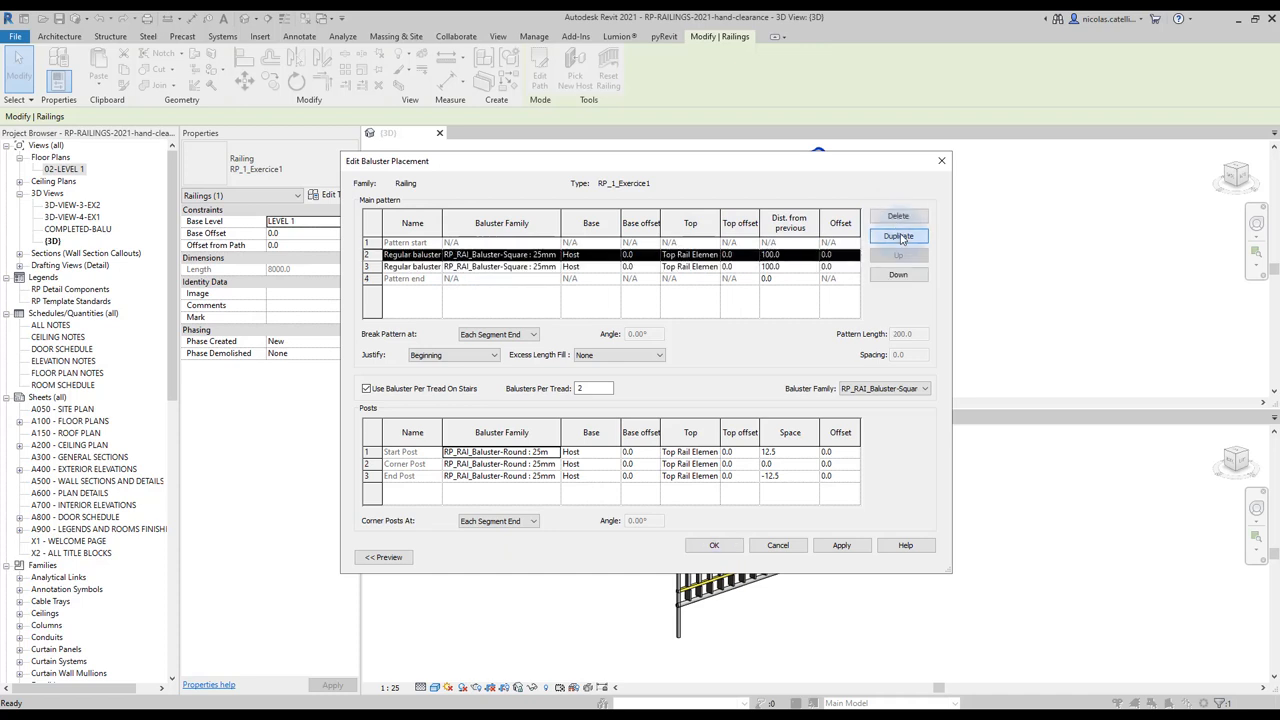
{"action": "left_click", "coordinate": [897, 235]}
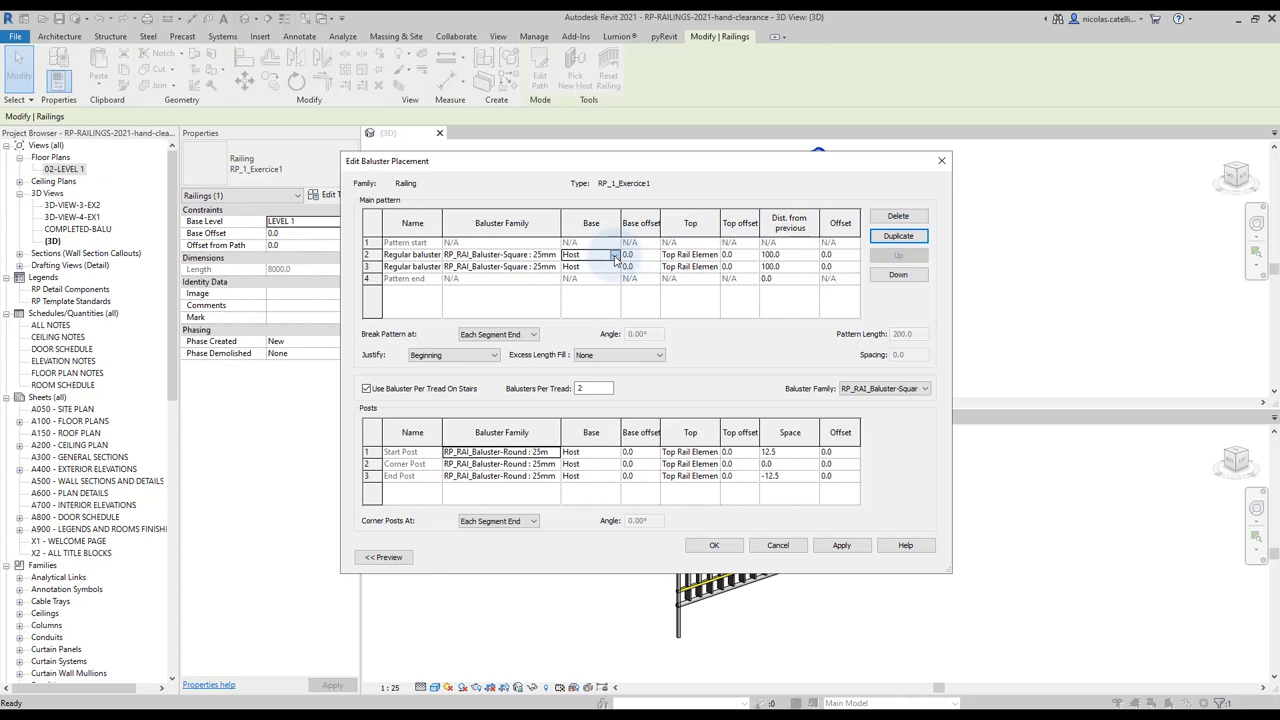
- Base row 2 on Circular Rail topped at Yellow Square Rail, and base row 3 on Yellow Square Rail
{"action": "left_click", "coordinate": [613, 266]}
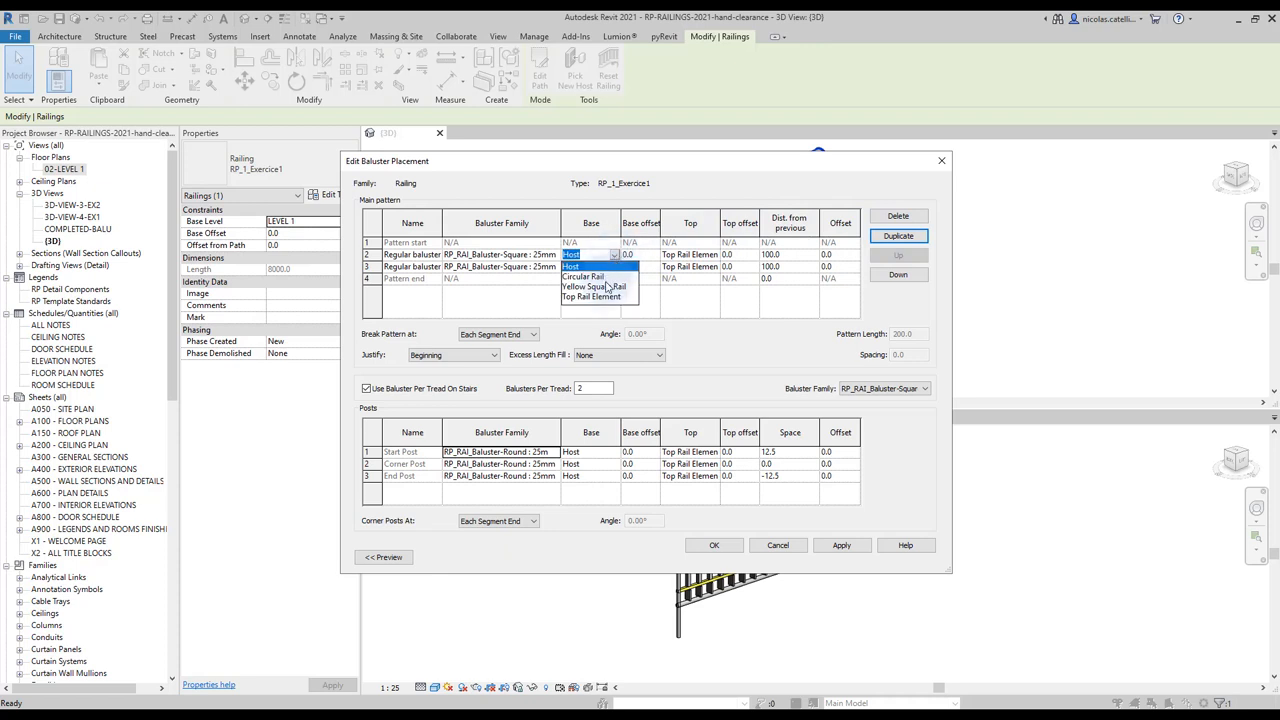
{"action": "left_click", "coordinate": [585, 276]}
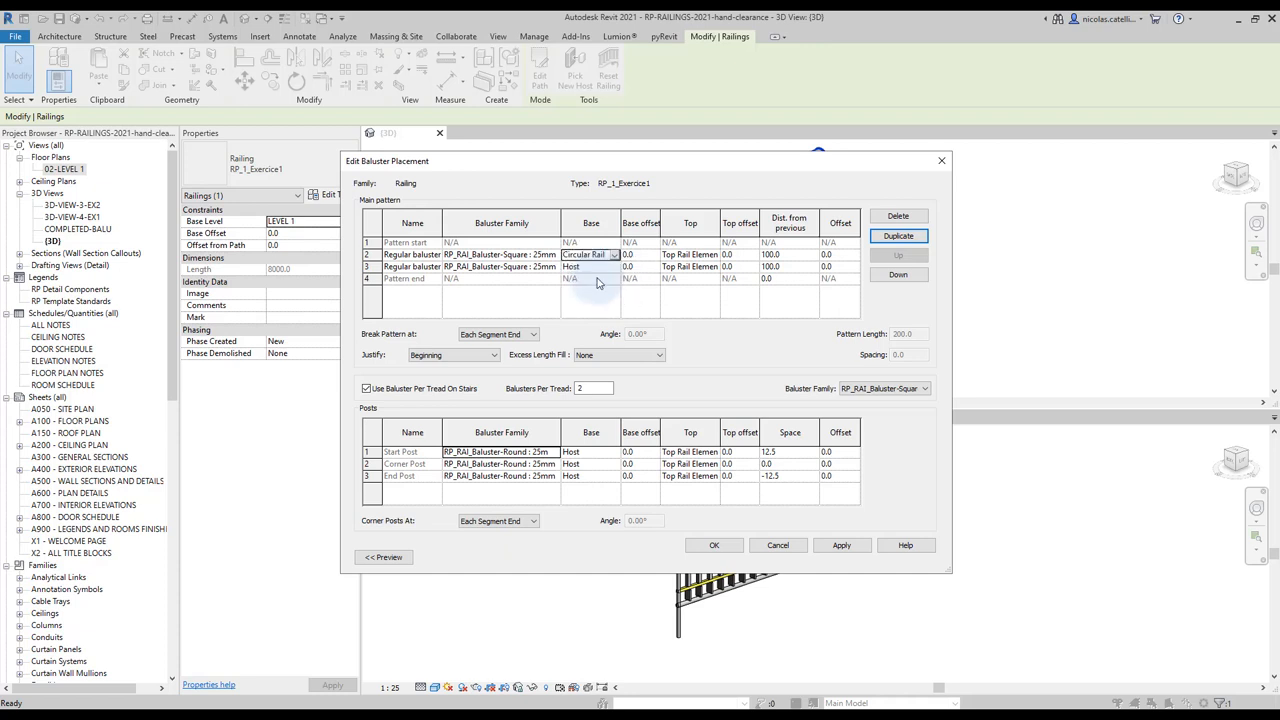
{"action": "left_click", "coordinate": [715, 254]}
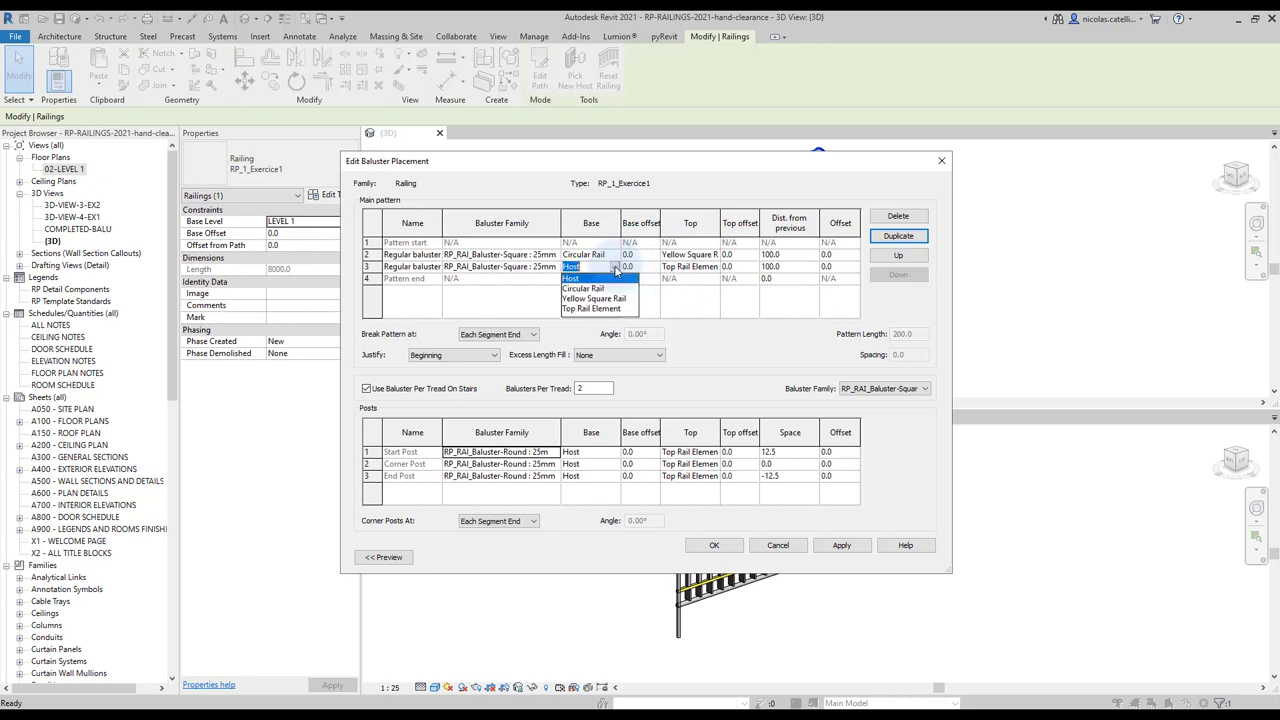
{"action": "left_click", "coordinate": [593, 298]}
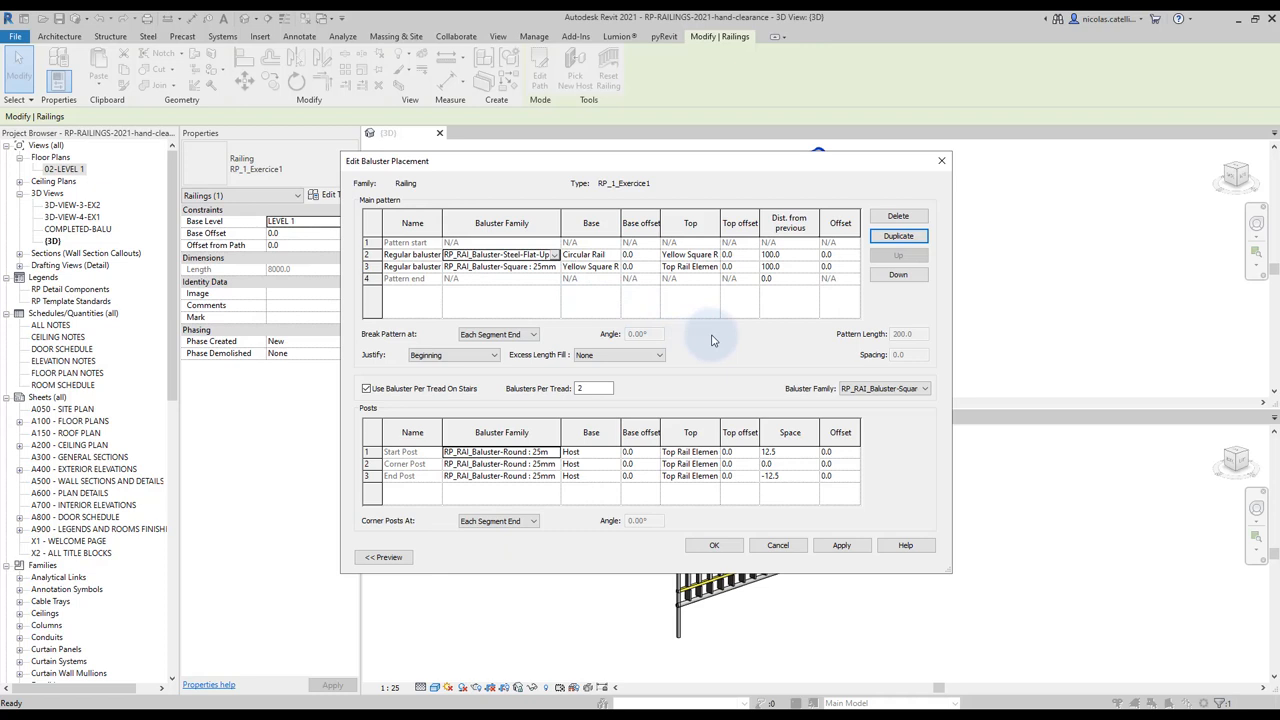
- Assign the Steel-Flat-Up family to row 2 and apply the new baluster pattern to the railing
{"action": "left_click", "coordinate": [841, 545]}
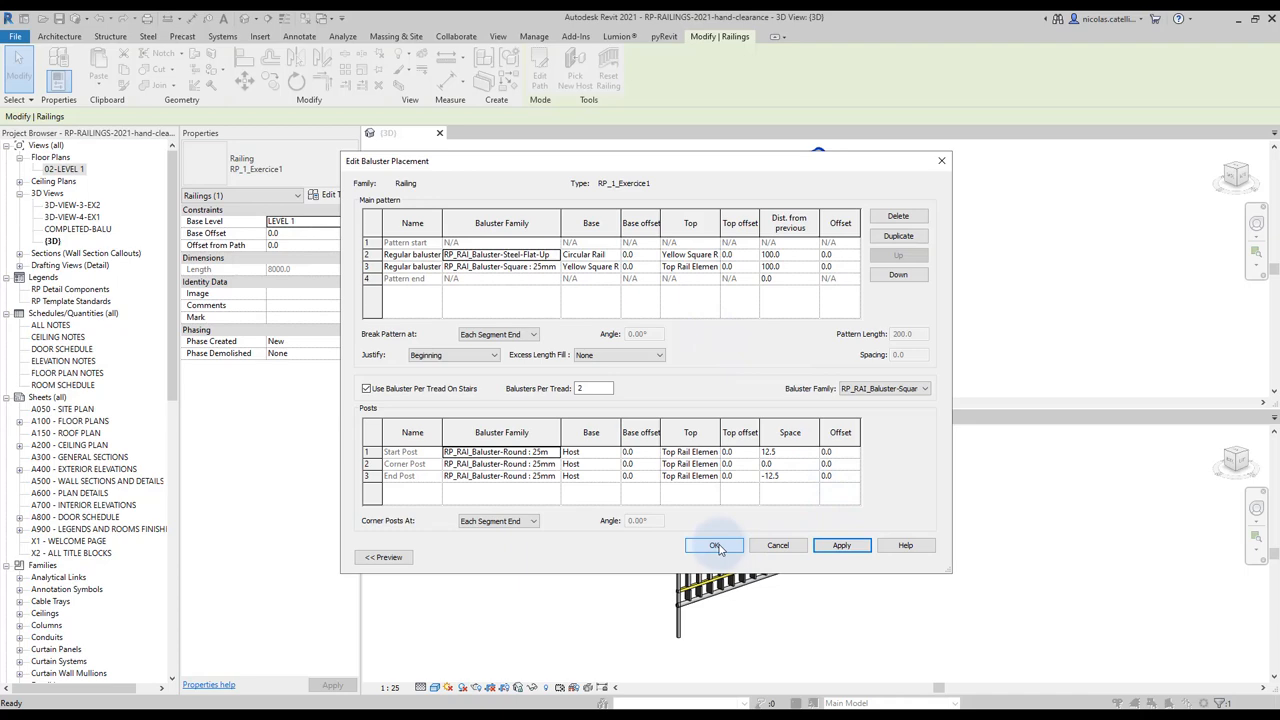
{"action": "left_click", "coordinate": [714, 545]}
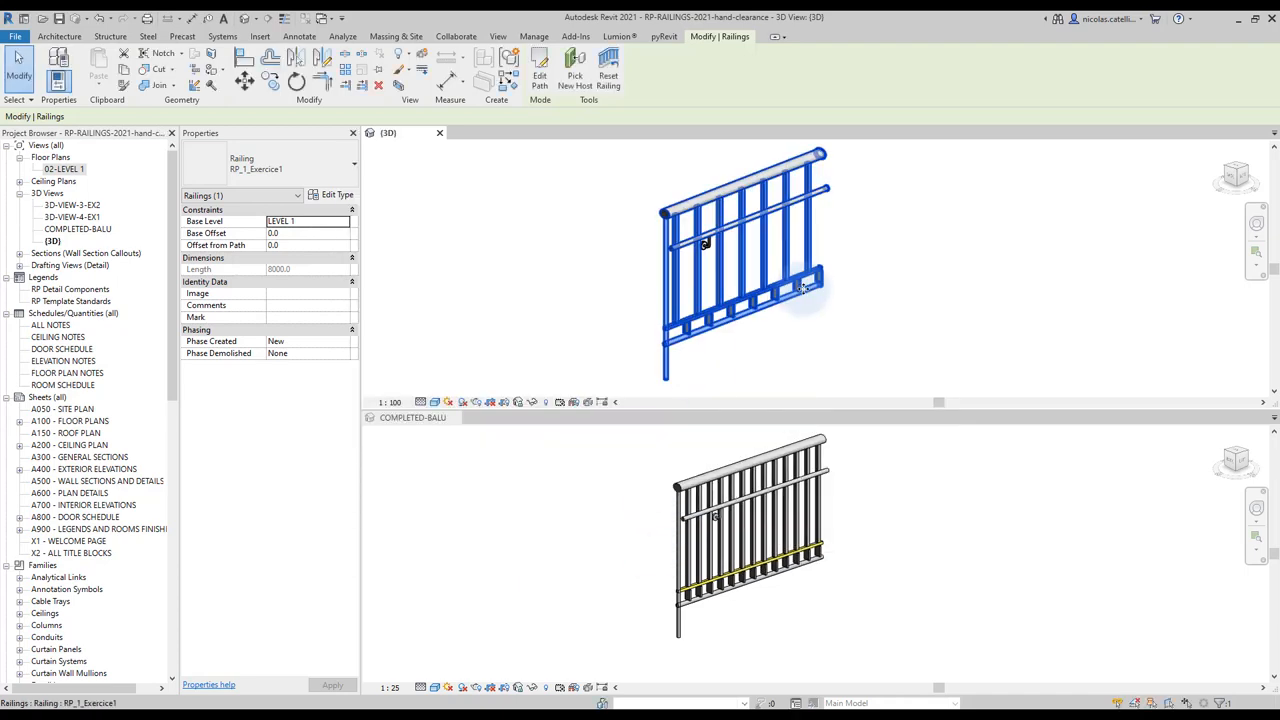
{"action": "left_click", "coordinate": [813, 332]}
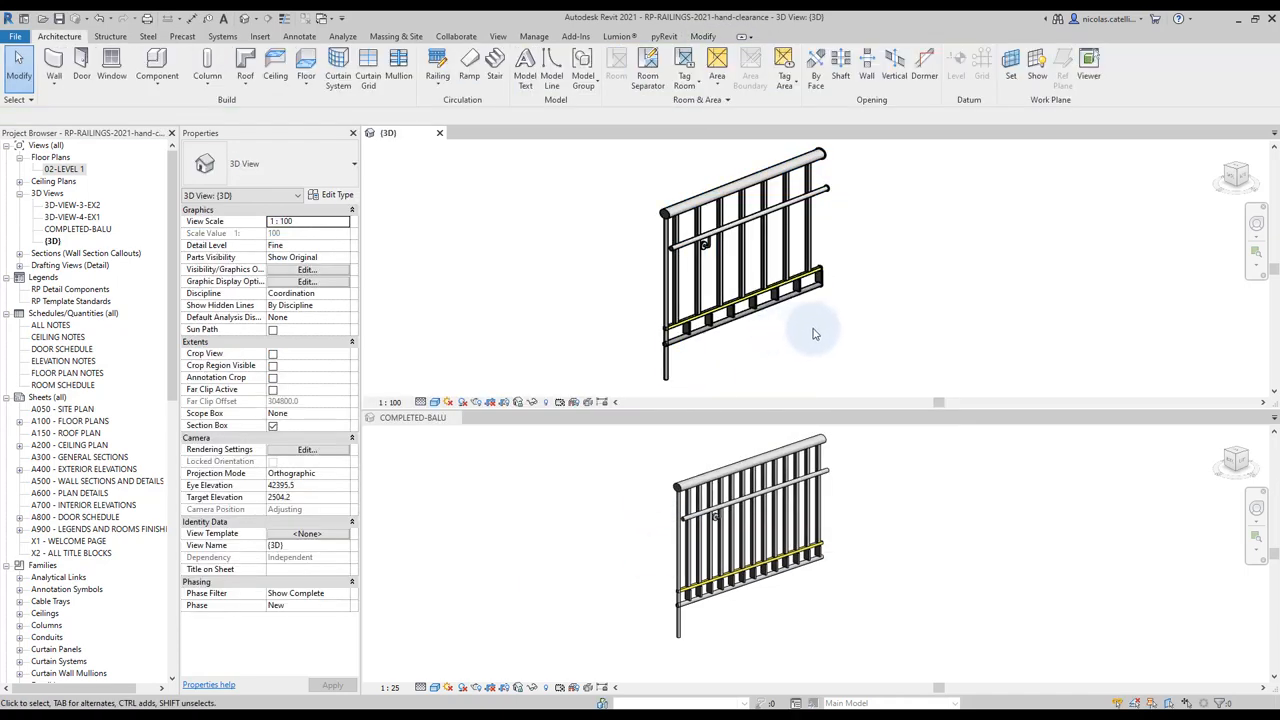
{"action": "mouse_move", "coordinate": [847, 298]}
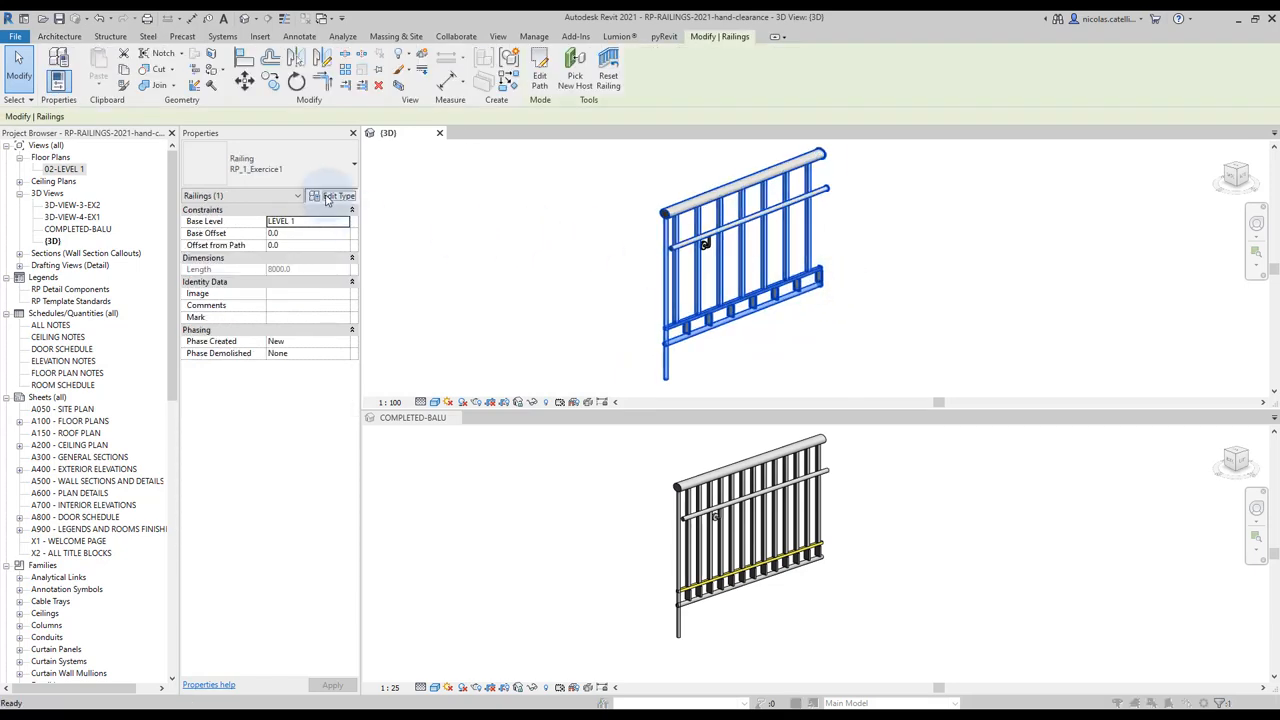
- Set the second baluster row's Dist. from previous to 0 so both rows line up
{"action": "left_click", "coordinate": [330, 195]}
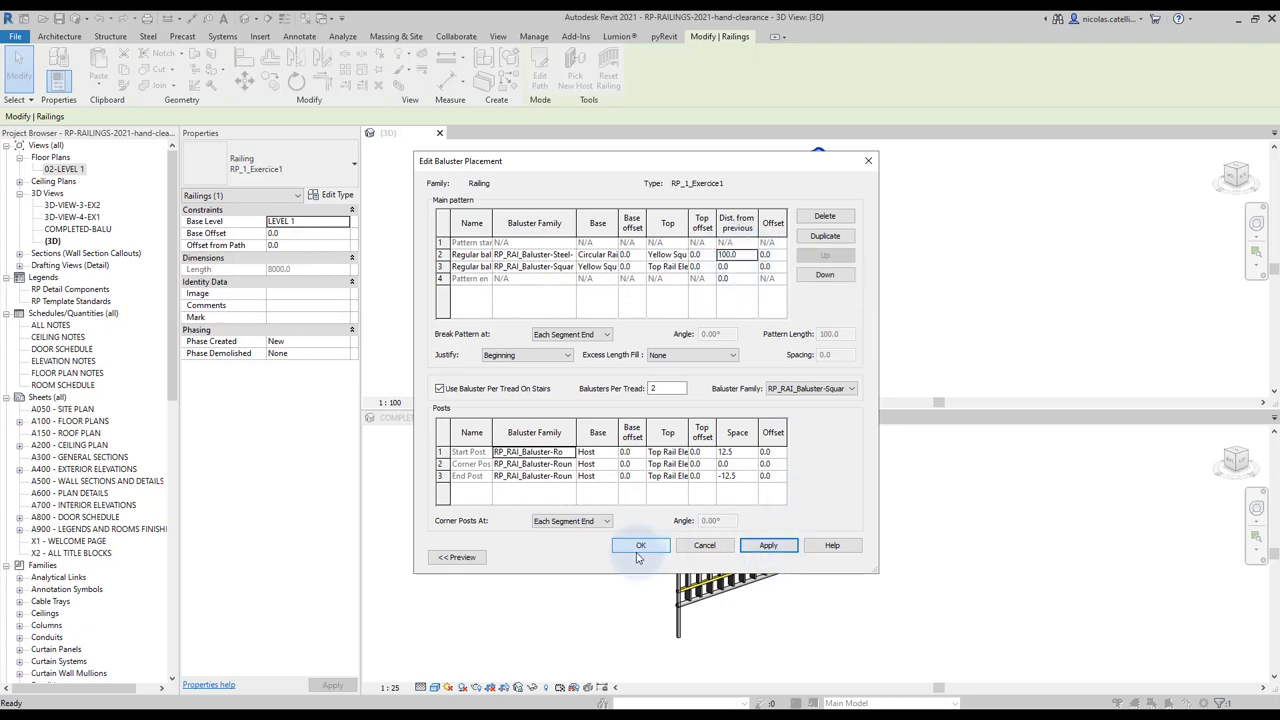
{"action": "left_click", "coordinate": [641, 545]}
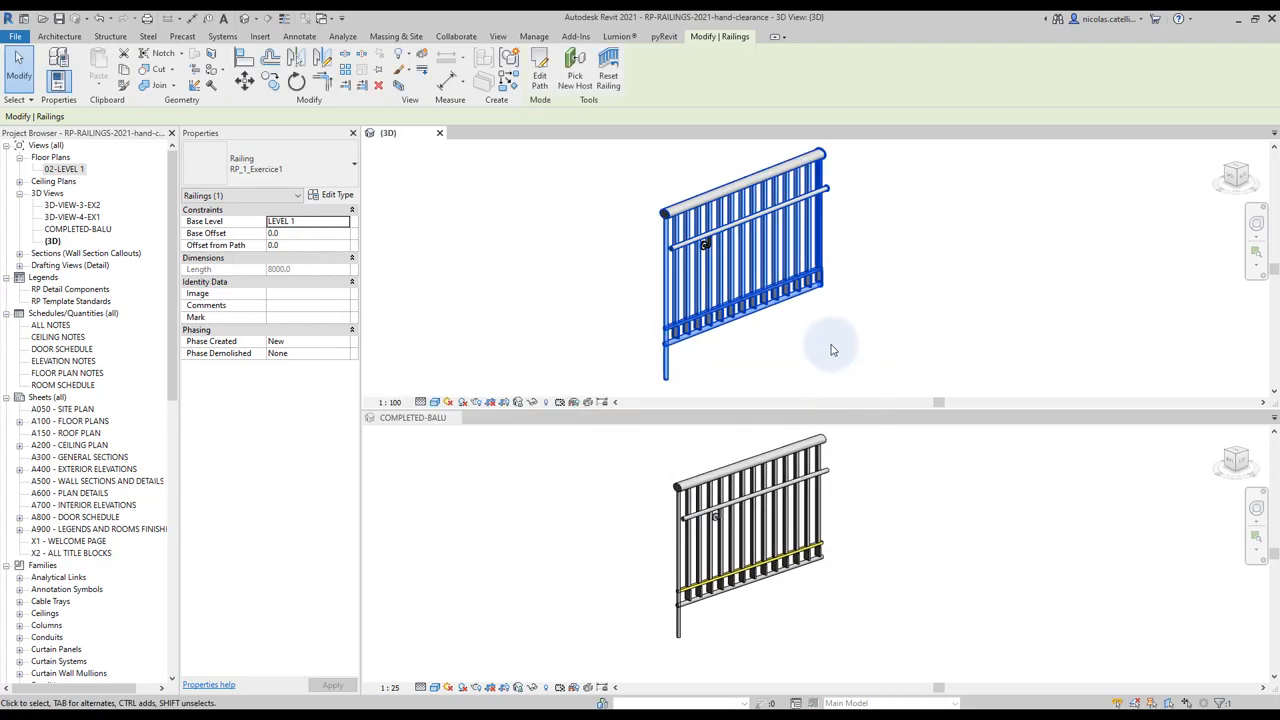